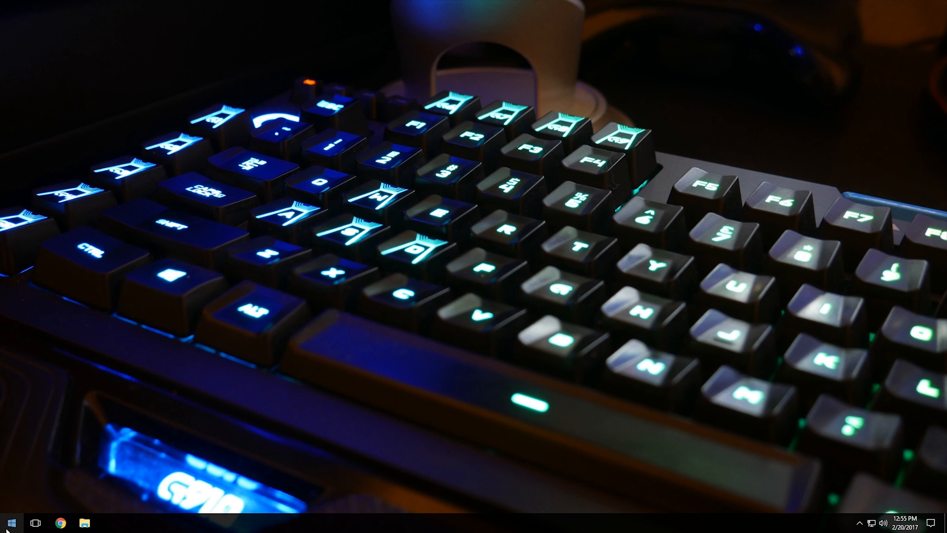
- Search the Start menu for "mouse" to surface the Mouse Control Panel item
{"action": "left_click", "coordinate": [10, 522]}
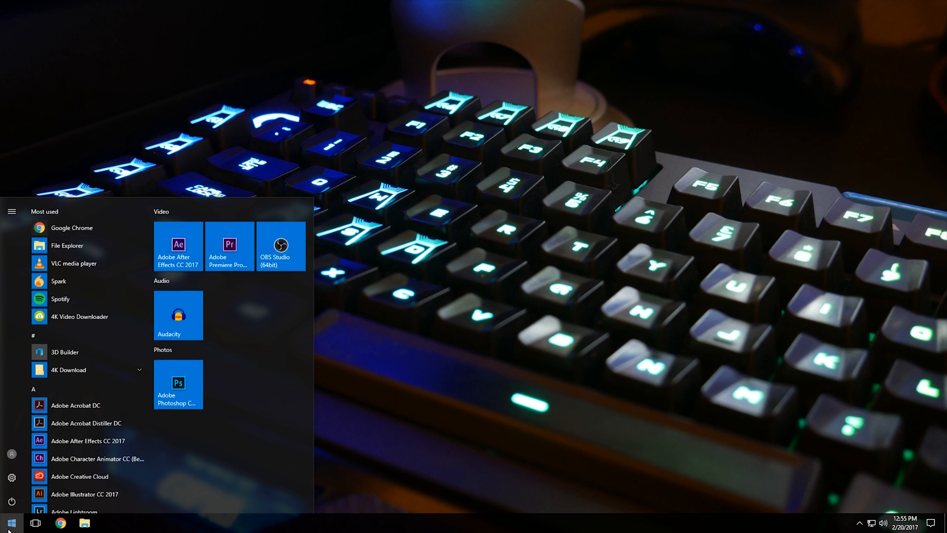
{"action": "type", "text": "mouse"}
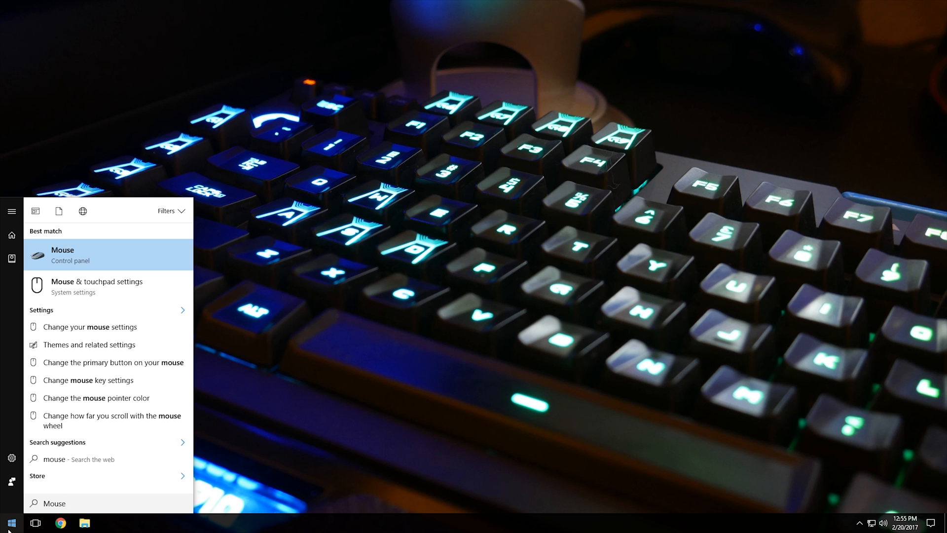
{"action": "mouse_move", "coordinate": [96, 286]}
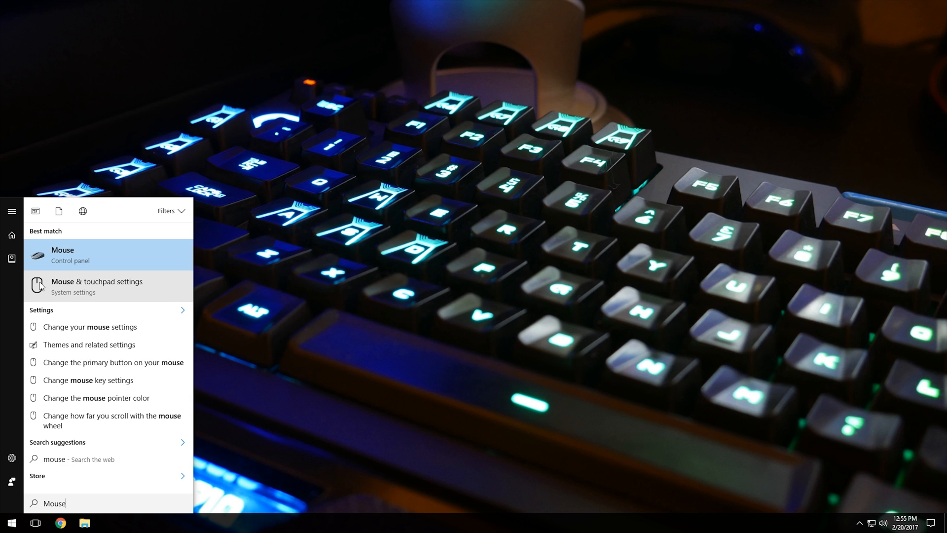
{"action": "mouse_move", "coordinate": [78, 262]}
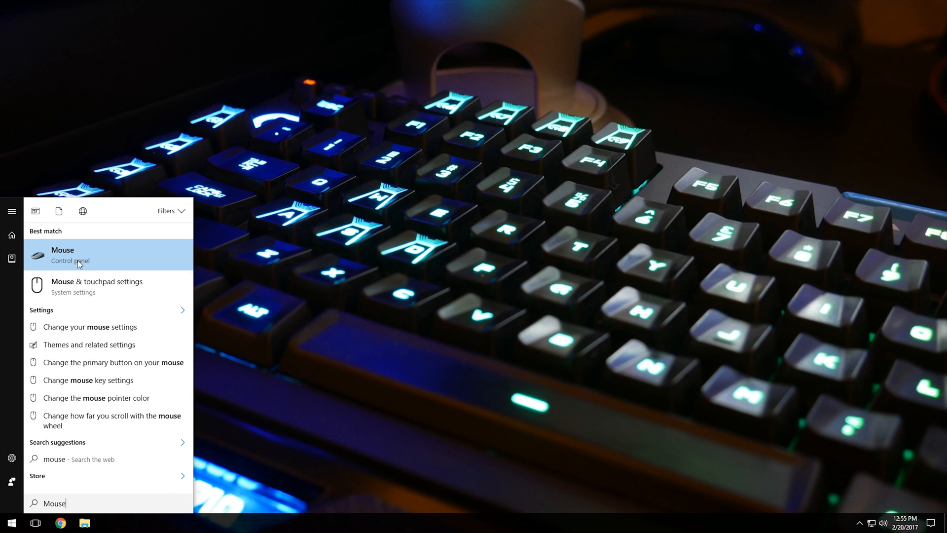
- Launch Mouse Properties from the search result and move it toward the screen centre
{"action": "left_click", "coordinate": [62, 254]}
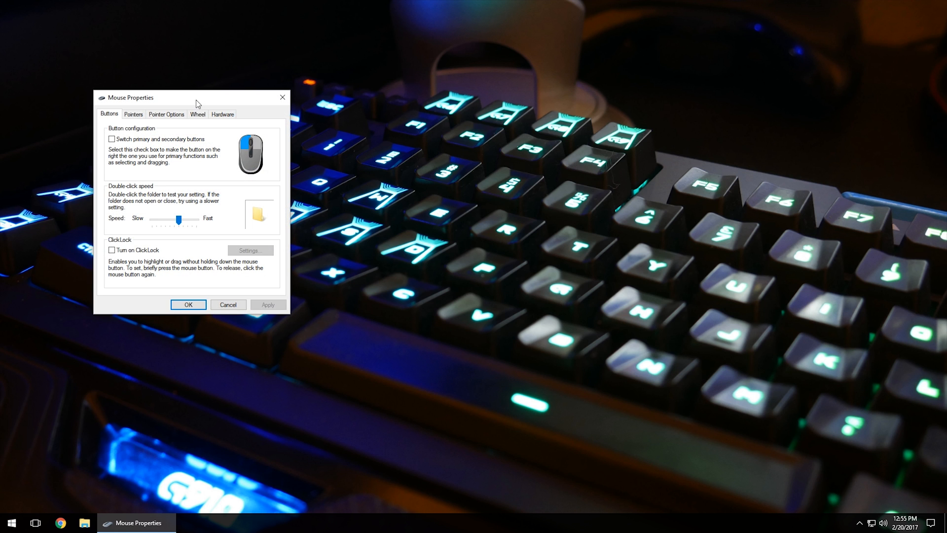
{"action": "left_click_drag", "start_coordinate": [145, 97], "coordinate": [354, 129]}
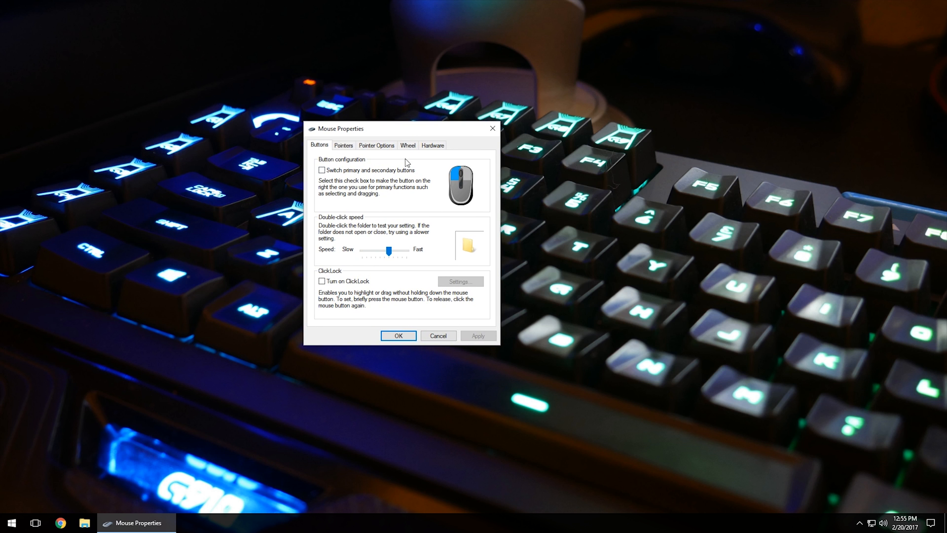
{"action": "mouse_move", "coordinate": [373, 211]}
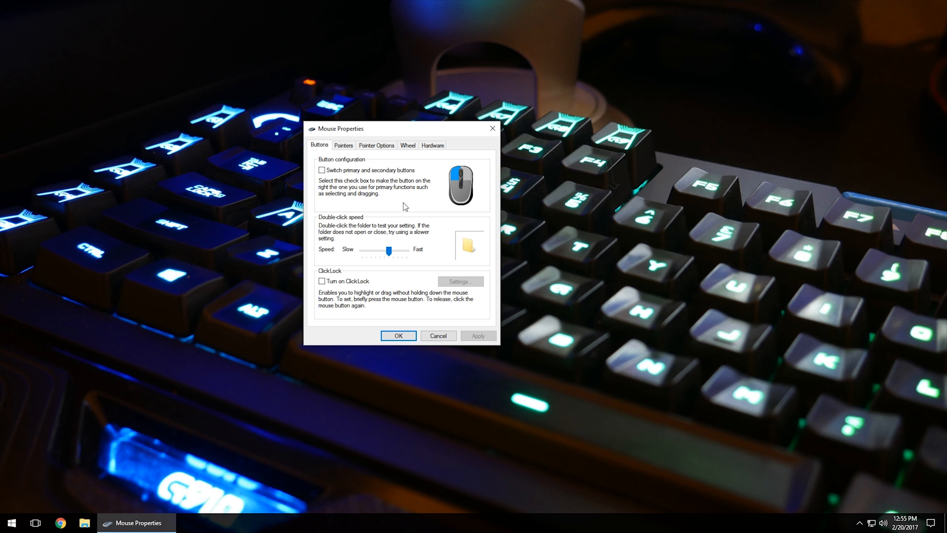
{"action": "mouse_move", "coordinate": [356, 225]}
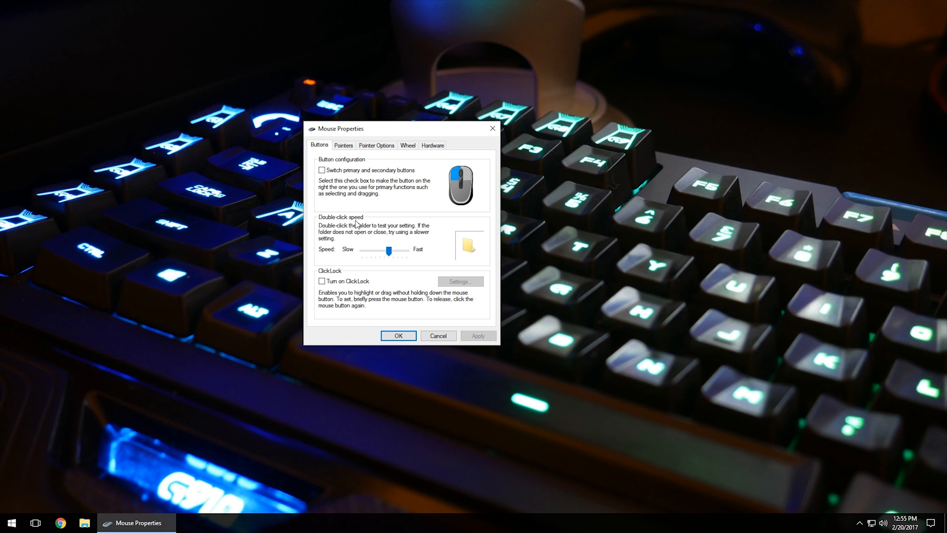
{"action": "left_click_drag", "start_coordinate": [389, 249], "coordinate": [388, 250]}
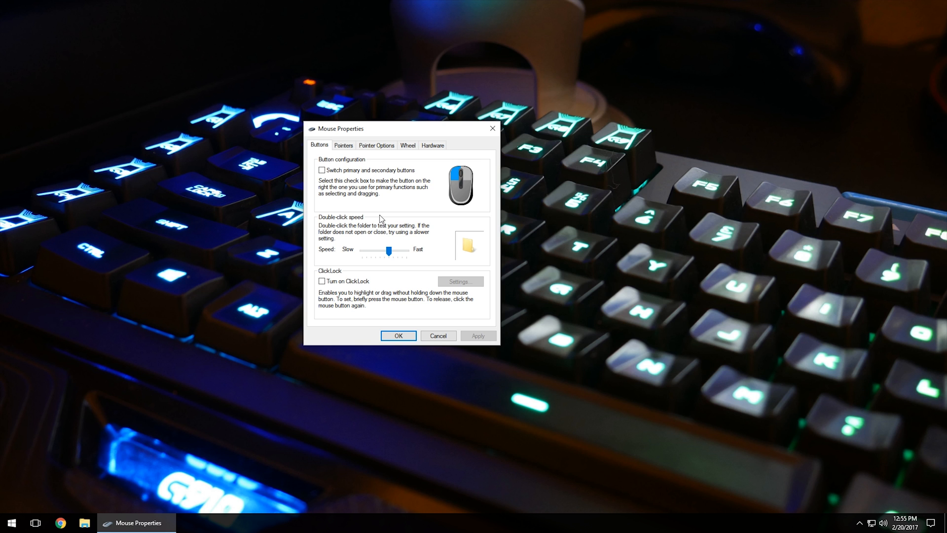
{"action": "mouse_move", "coordinate": [598, 382]}
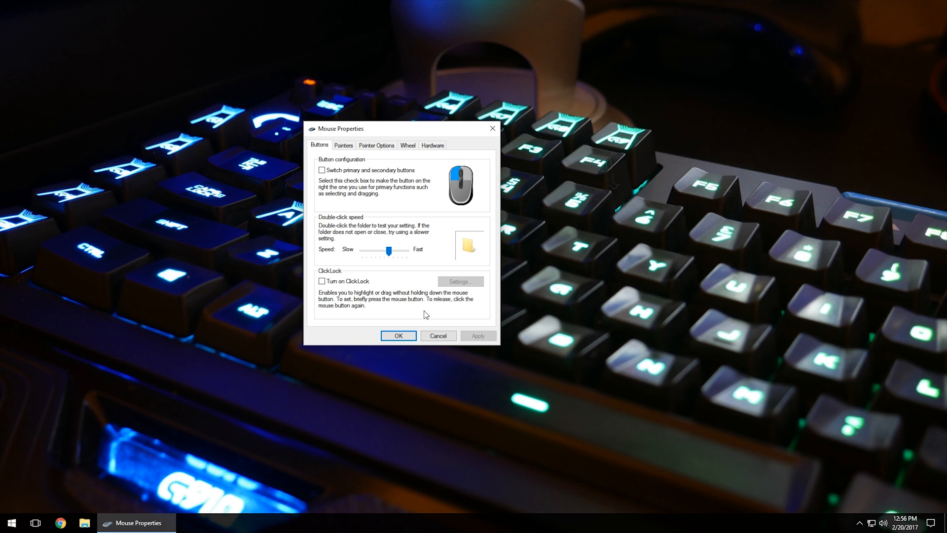
{"action": "mouse_move", "coordinate": [359, 295]}
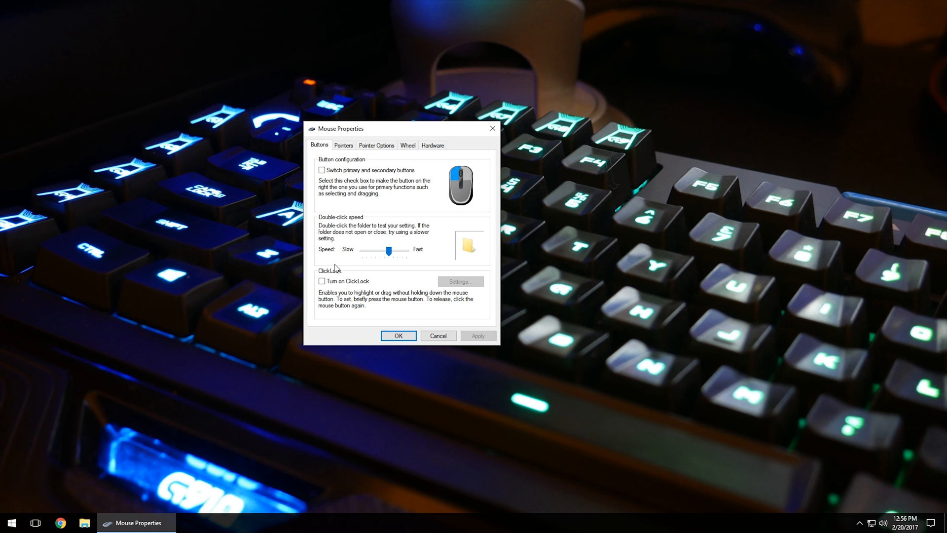
{"action": "mouse_move", "coordinate": [362, 162]}
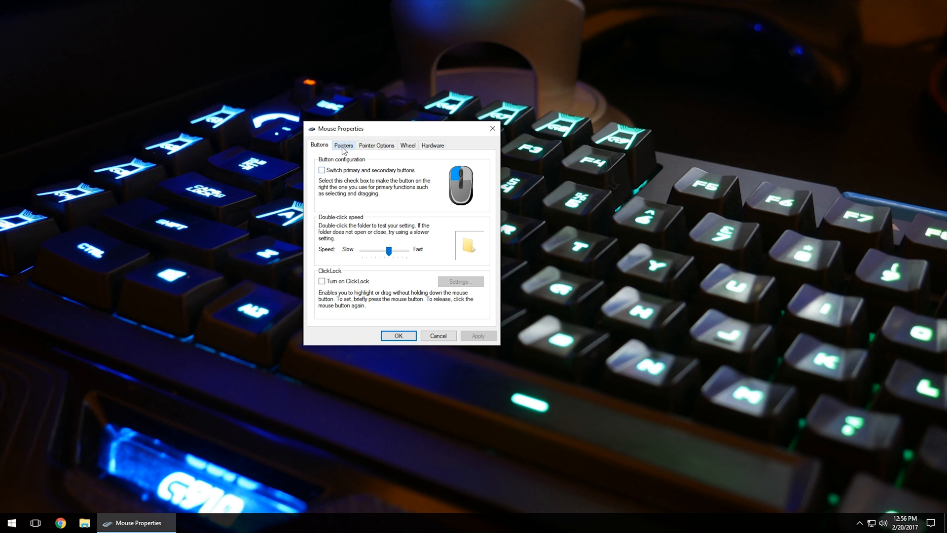
- Switch Mouse Properties to the Pointers tab showing the Windows Default scheme
{"action": "left_click", "coordinate": [344, 145]}
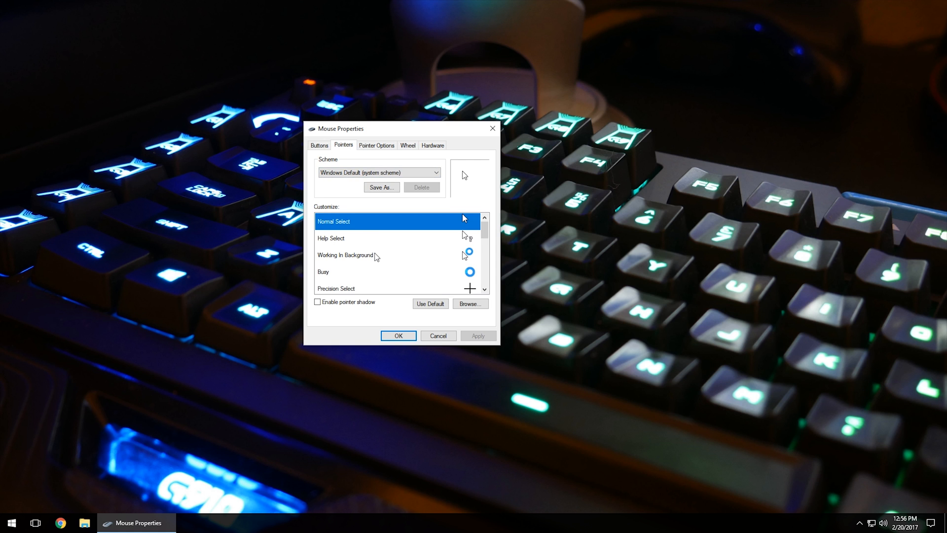
{"action": "mouse_move", "coordinate": [366, 235]}
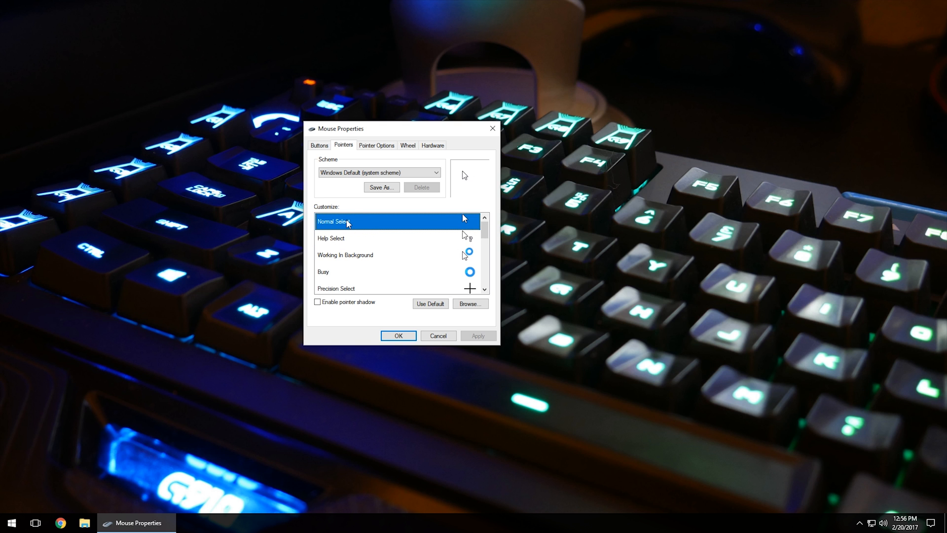
{"action": "mouse_move", "coordinate": [410, 266]}
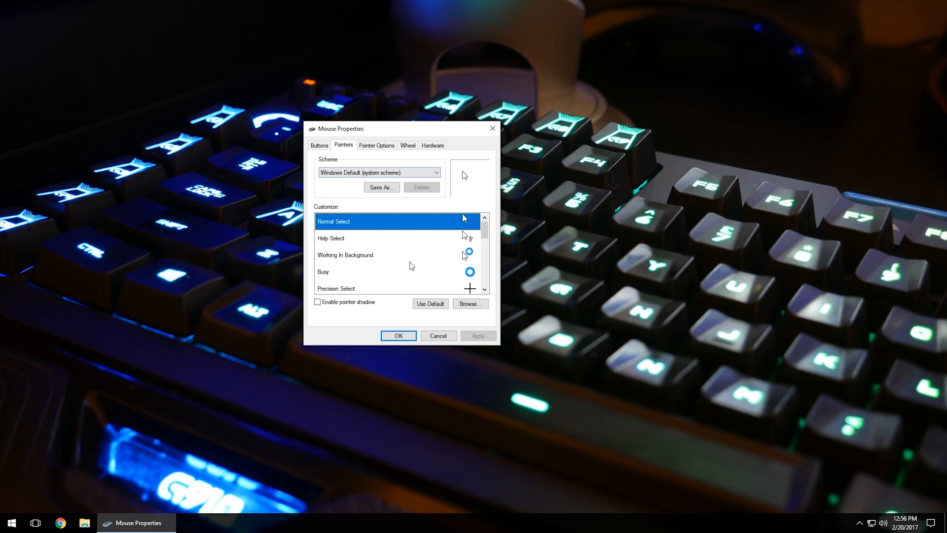
{"action": "mouse_move", "coordinate": [375, 162]}
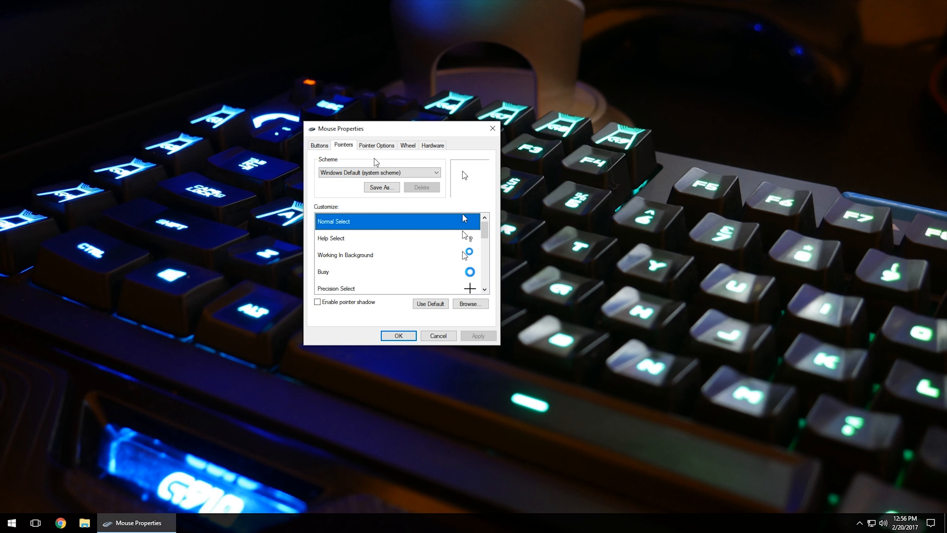
{"action": "mouse_move", "coordinate": [369, 133]}
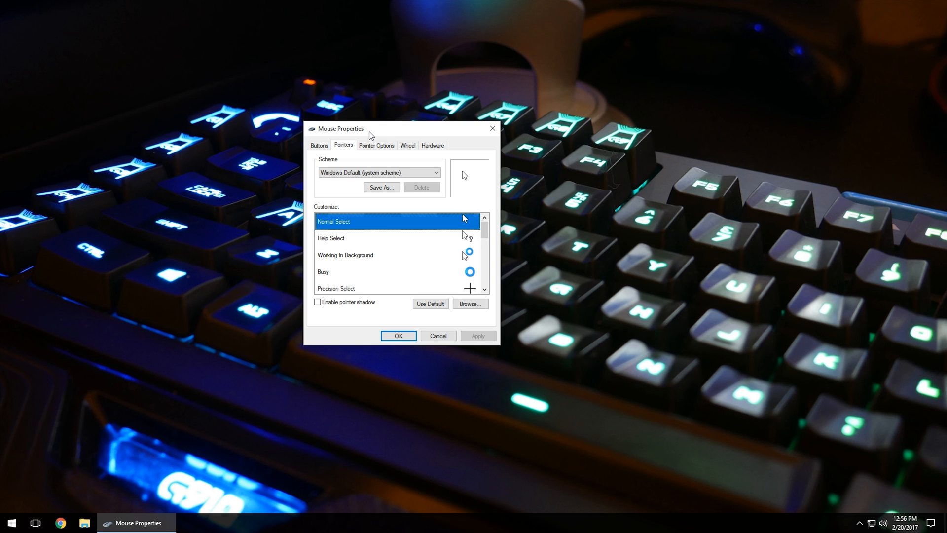
{"action": "mouse_move", "coordinate": [375, 139]}
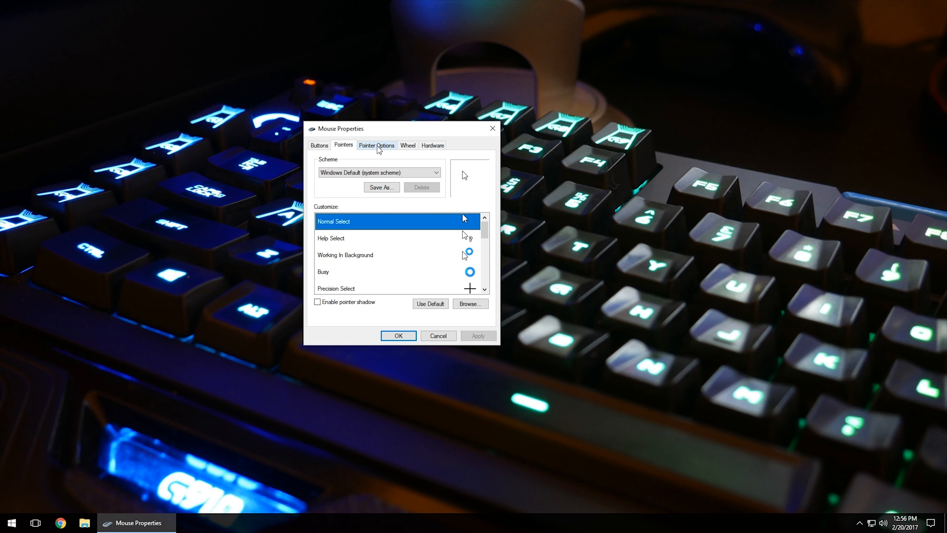
{"action": "left_click", "coordinate": [375, 145]}
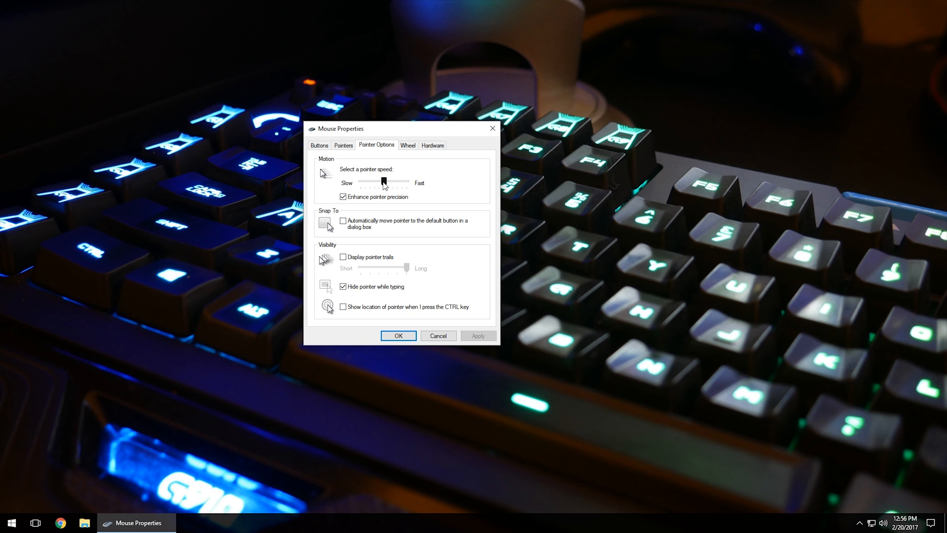
{"action": "left_click_drag", "start_coordinate": [387, 182], "coordinate": [381, 183]}
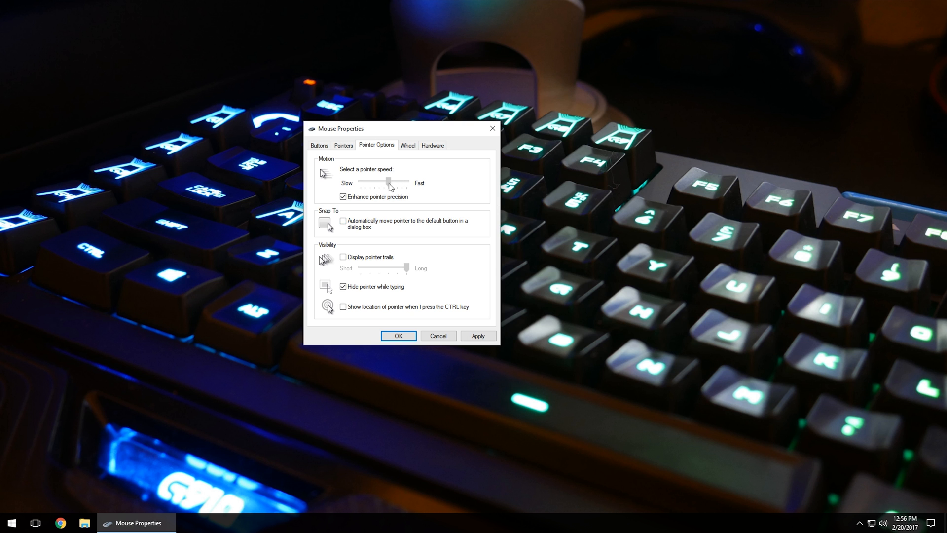
{"action": "left_click_drag", "start_coordinate": [390, 182], "coordinate": [389, 182]}
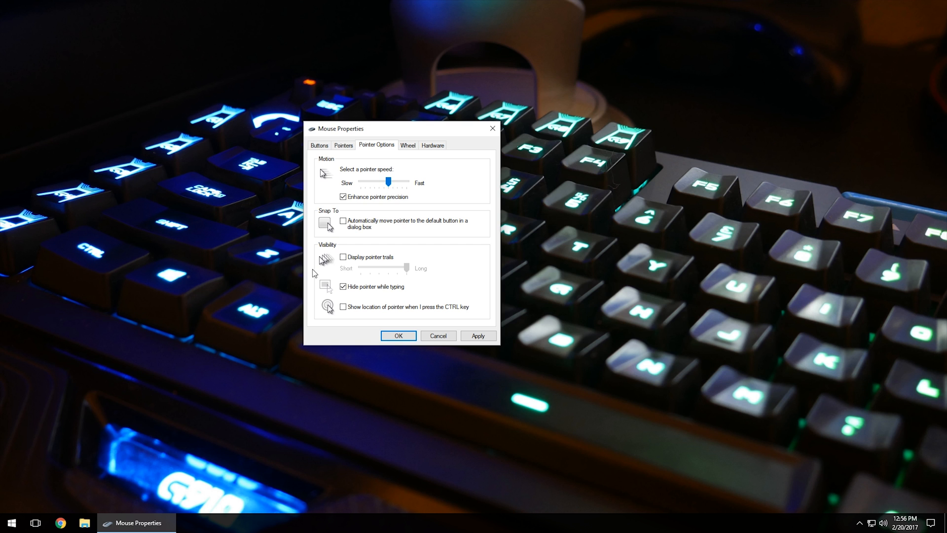
{"action": "mouse_move", "coordinate": [364, 324]}
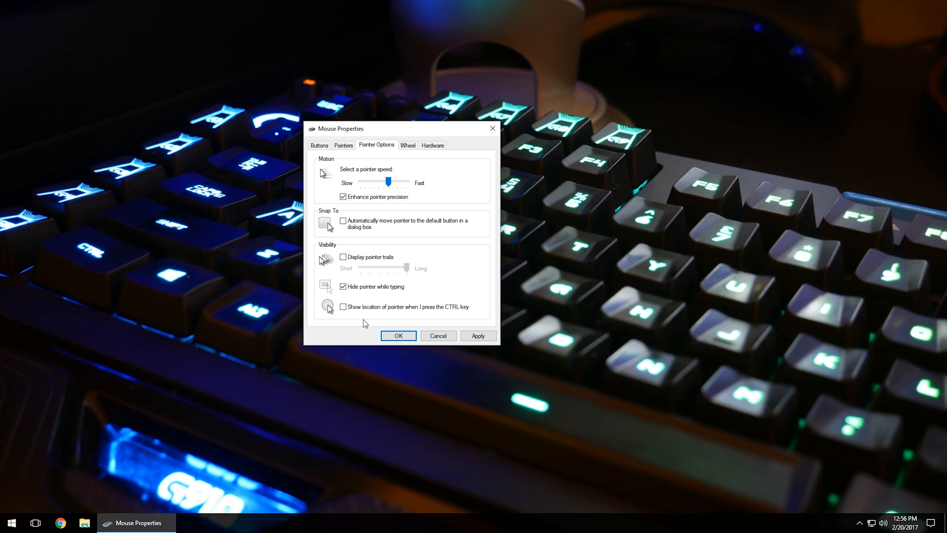
{"action": "mouse_move", "coordinate": [401, 240]}
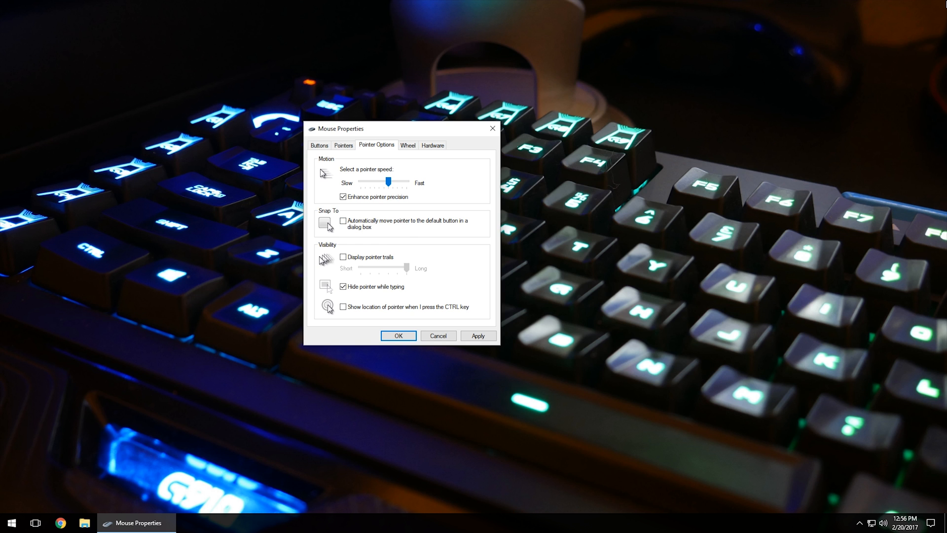
{"action": "mouse_move", "coordinate": [305, 236]}
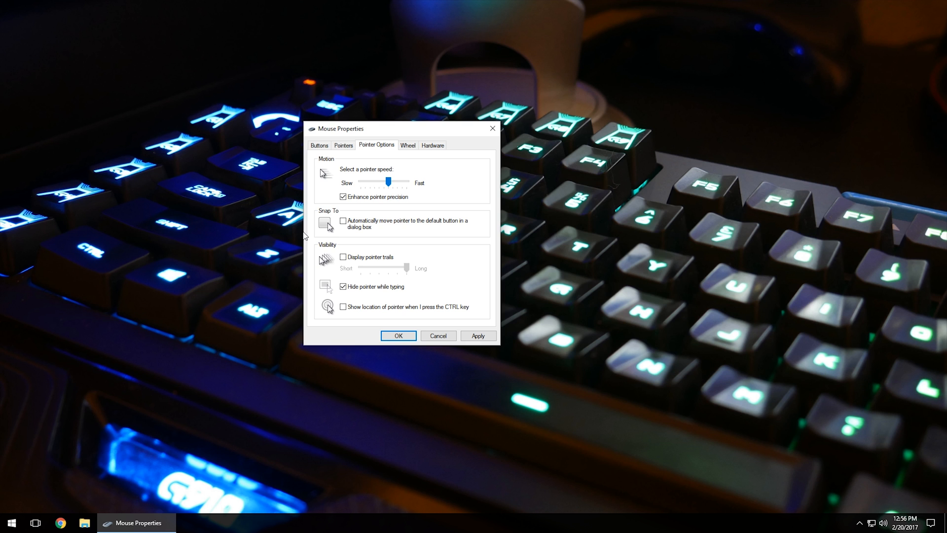
{"action": "mouse_move", "coordinate": [765, 149]}
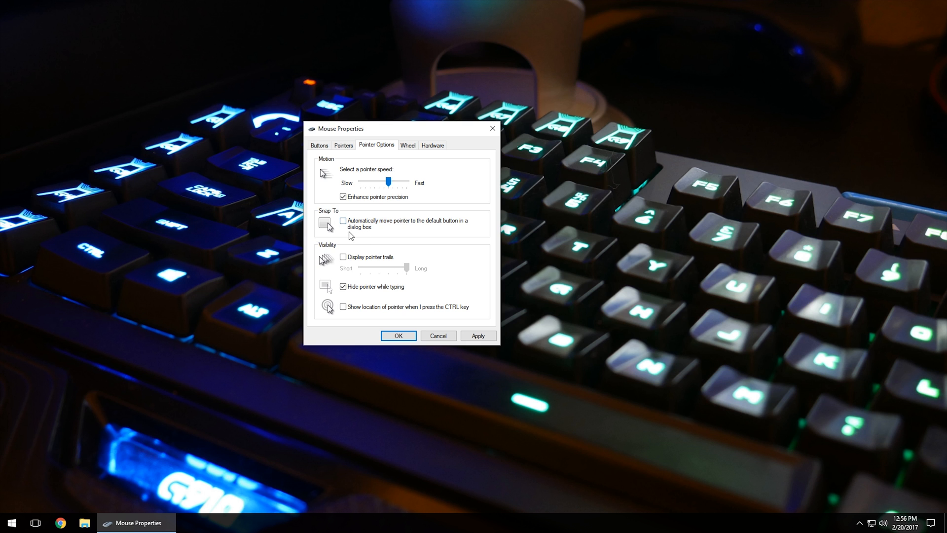
{"action": "mouse_move", "coordinate": [443, 247]}
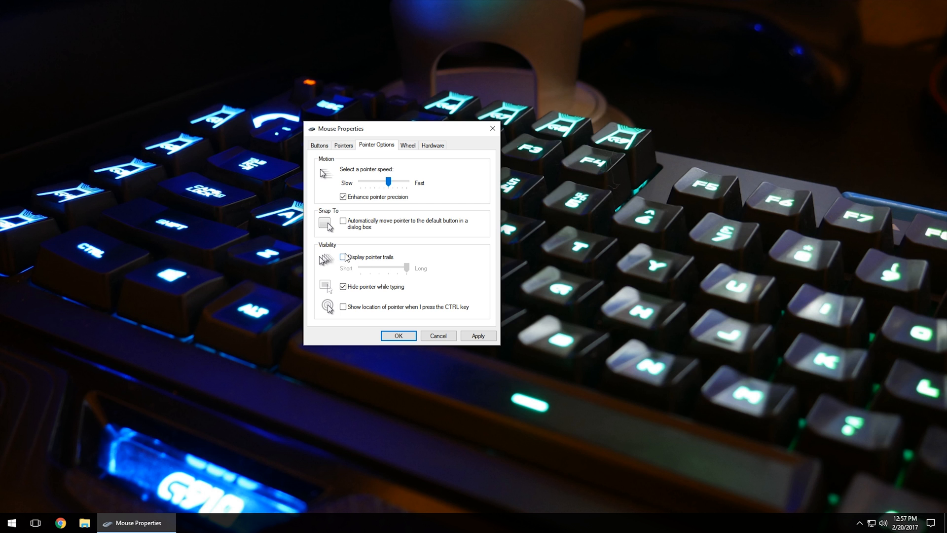
{"action": "left_click", "coordinate": [343, 257]}
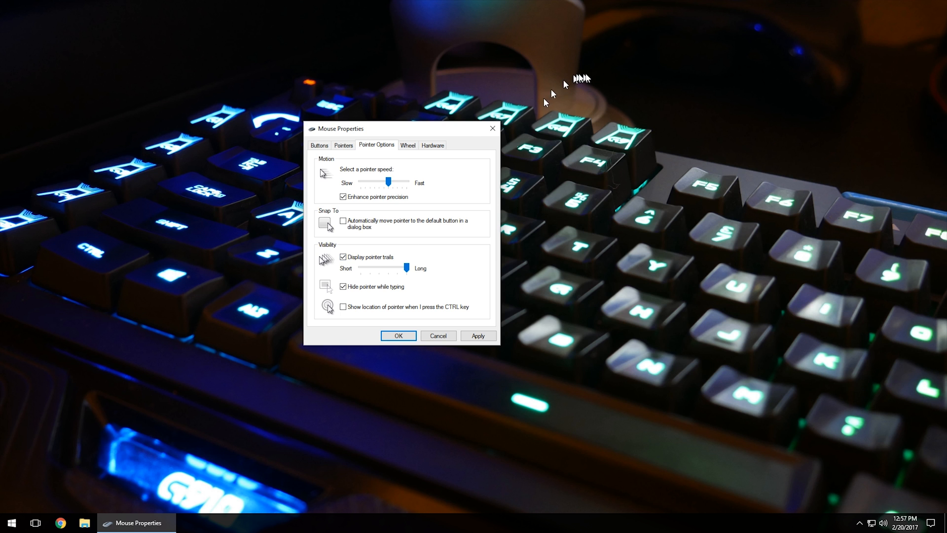
{"action": "mouse_move", "coordinate": [361, 135]}
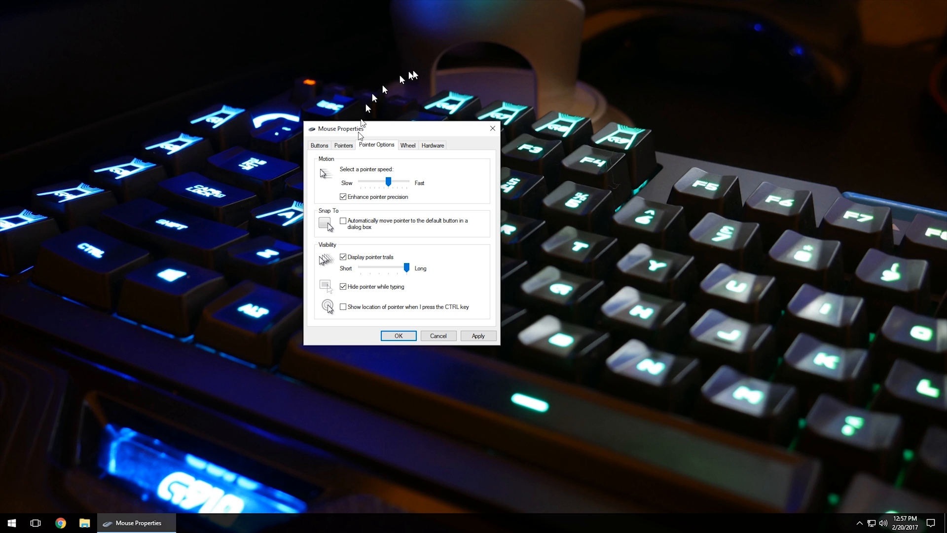
{"action": "mouse_move", "coordinate": [445, 273]}
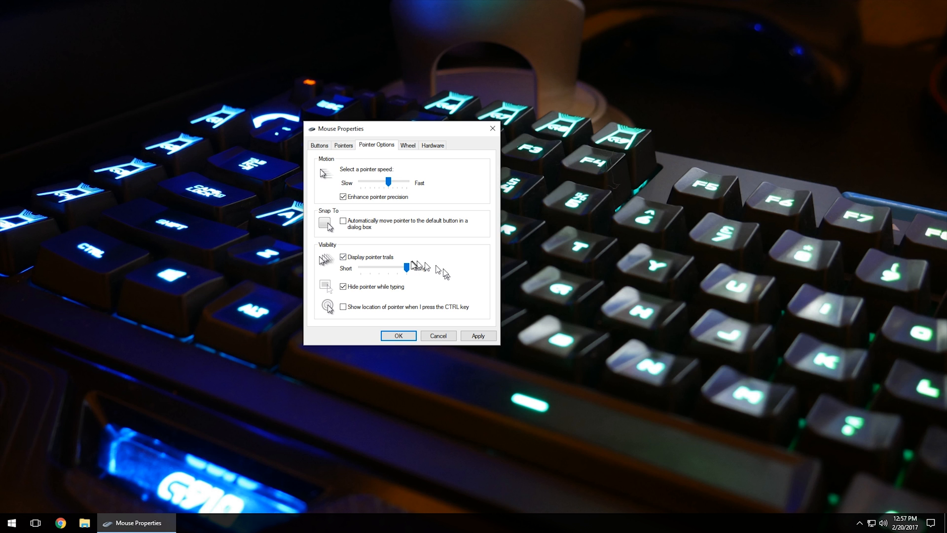
{"action": "left_click_drag", "start_coordinate": [406, 267], "coordinate": [406, 268]}
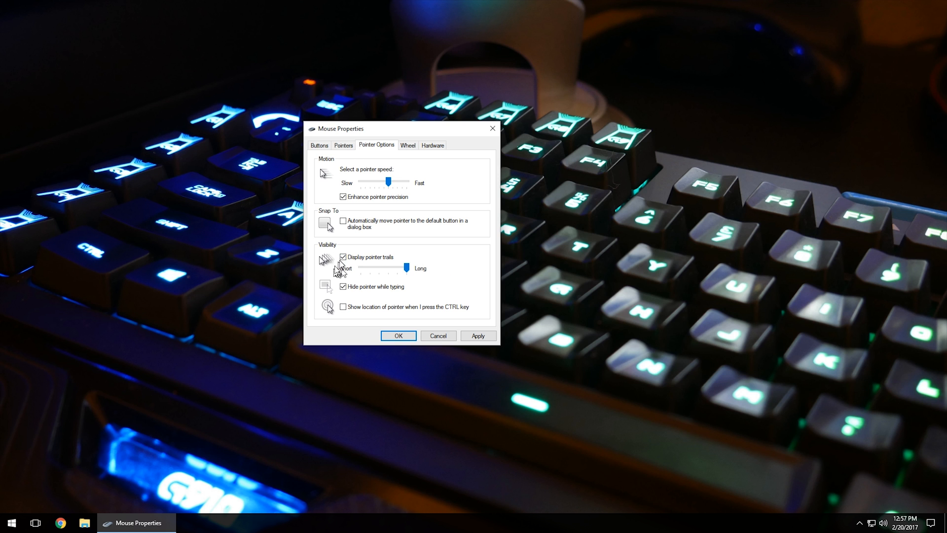
{"action": "left_click", "coordinate": [343, 257]}
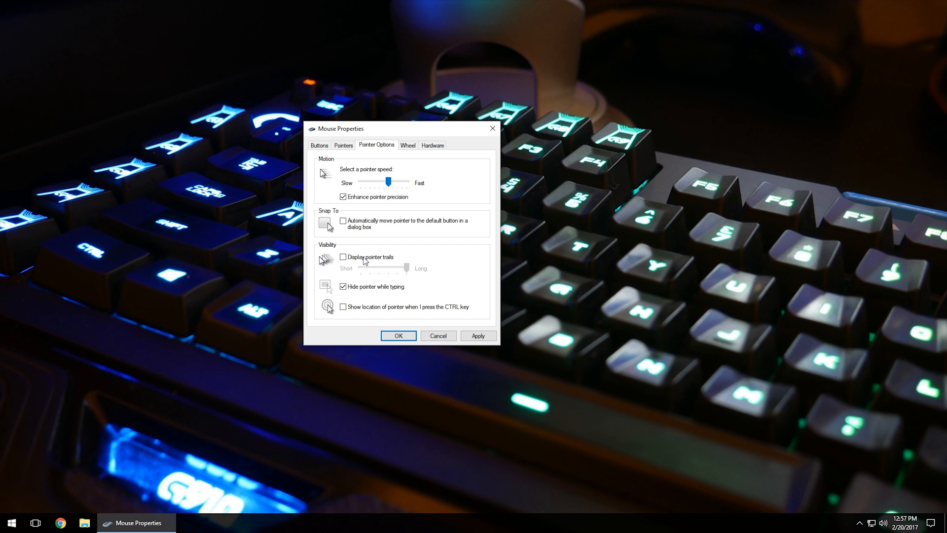
{"action": "mouse_move", "coordinate": [332, 242]}
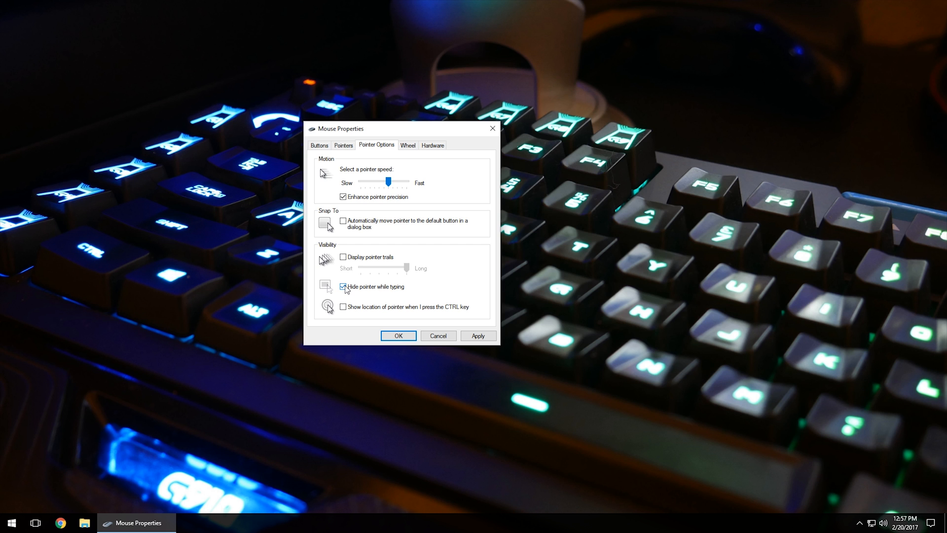
- Enable 'Show location of pointer when I press the CTRL key' and apply it
{"action": "left_click", "coordinate": [343, 286]}
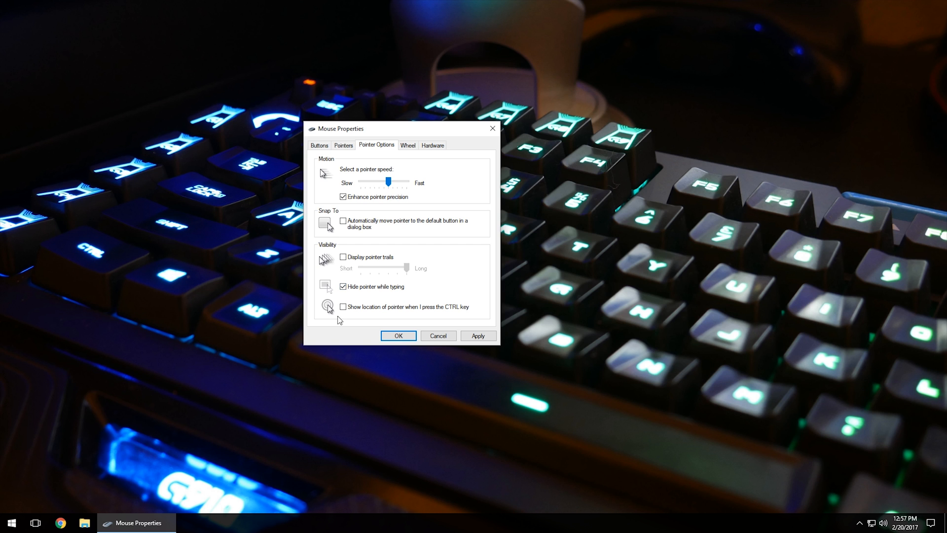
{"action": "mouse_move", "coordinate": [341, 318]}
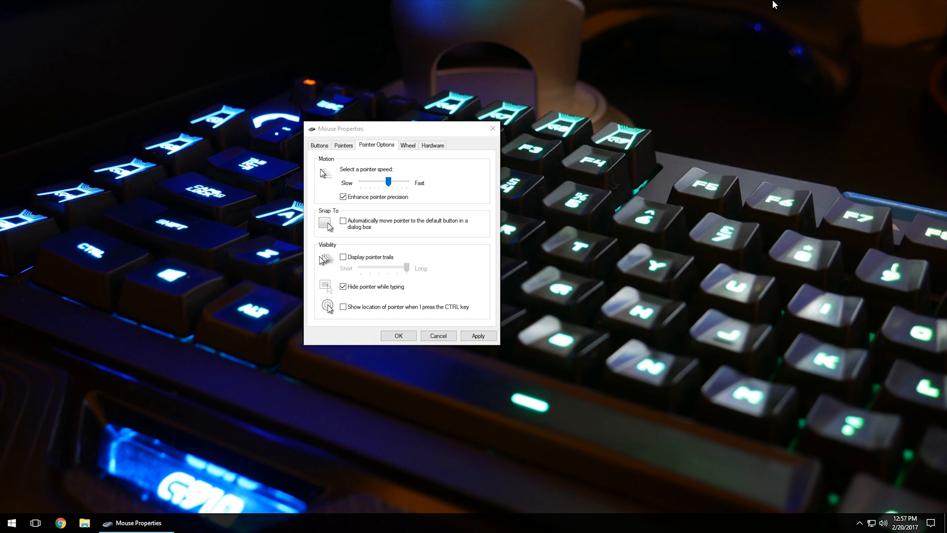
{"action": "mouse_move", "coordinate": [220, 175]}
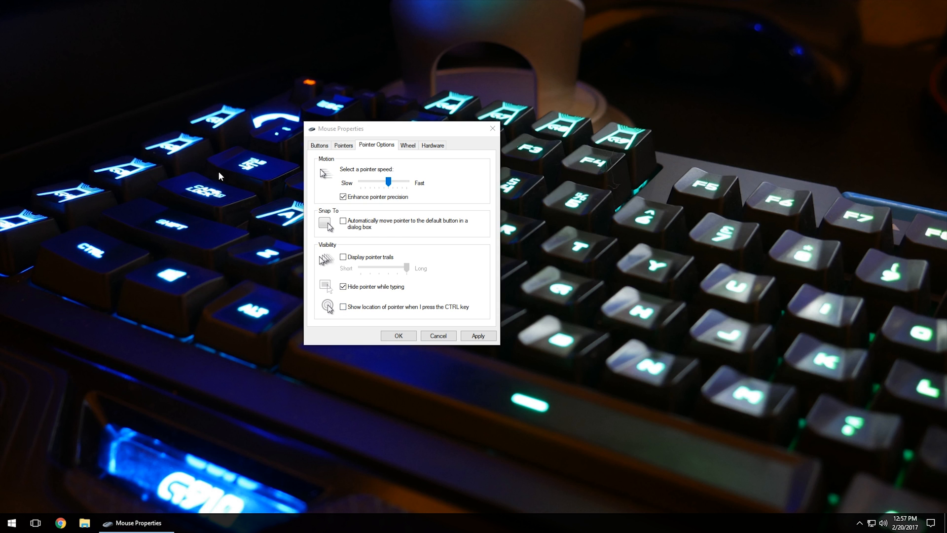
{"action": "left_click", "coordinate": [342, 305]}
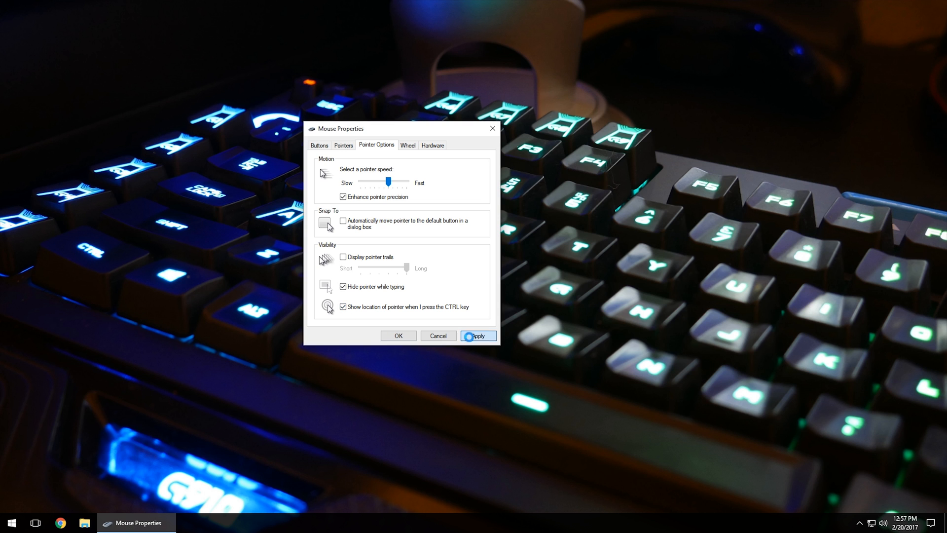
{"action": "left_click", "coordinate": [478, 336]}
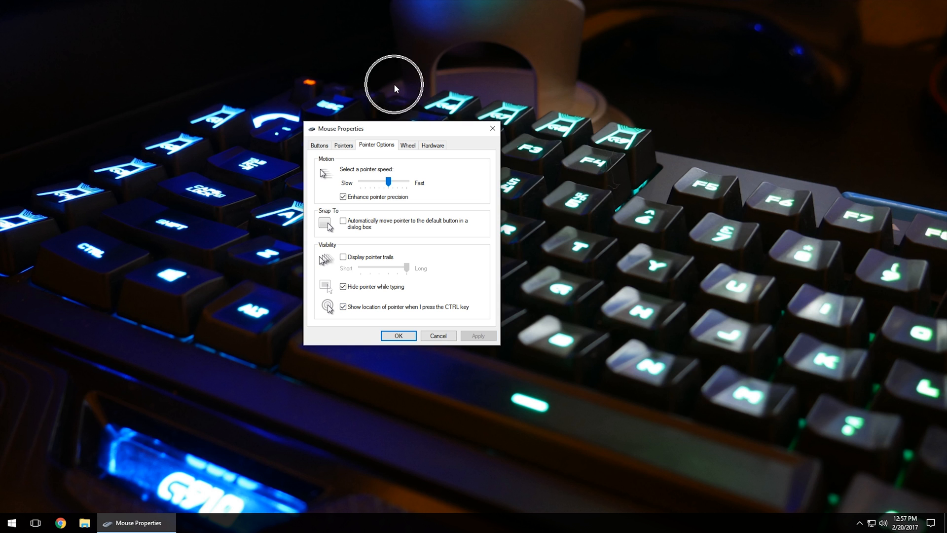
{"action": "mouse_move", "coordinate": [663, 94]}
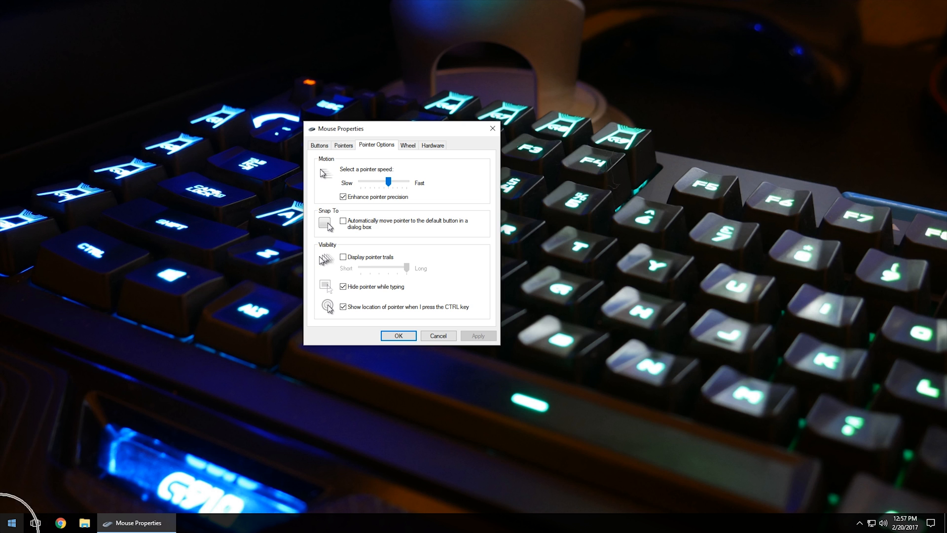
{"action": "mouse_move", "coordinate": [583, 523]}
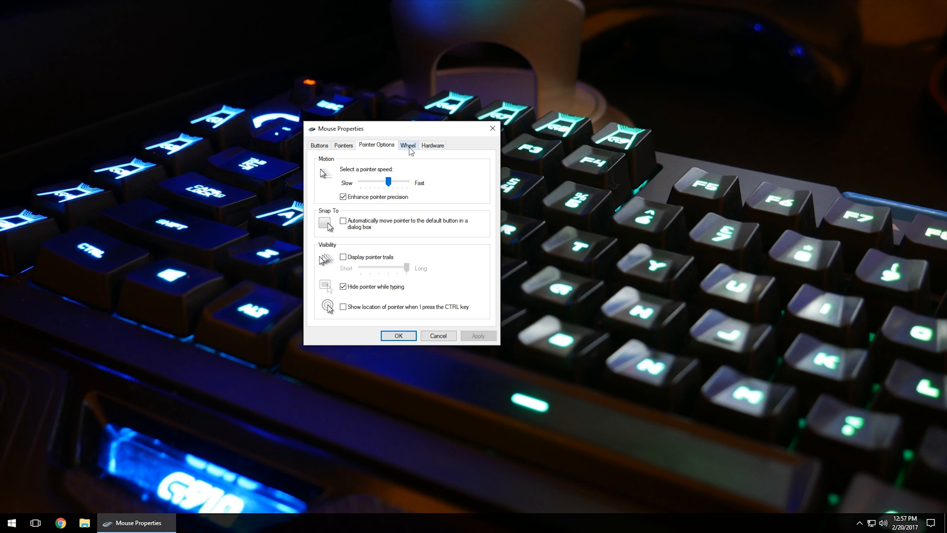
- Review the Wheel tab's 3 lines per notch and 3 characters per tilt settings
{"action": "left_click", "coordinate": [408, 145]}
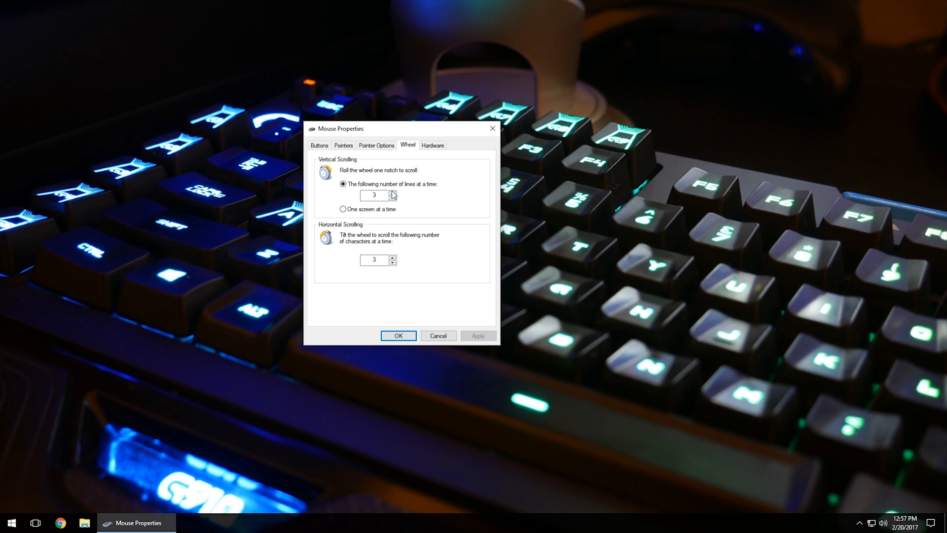
{"action": "left_click", "coordinate": [375, 194]}
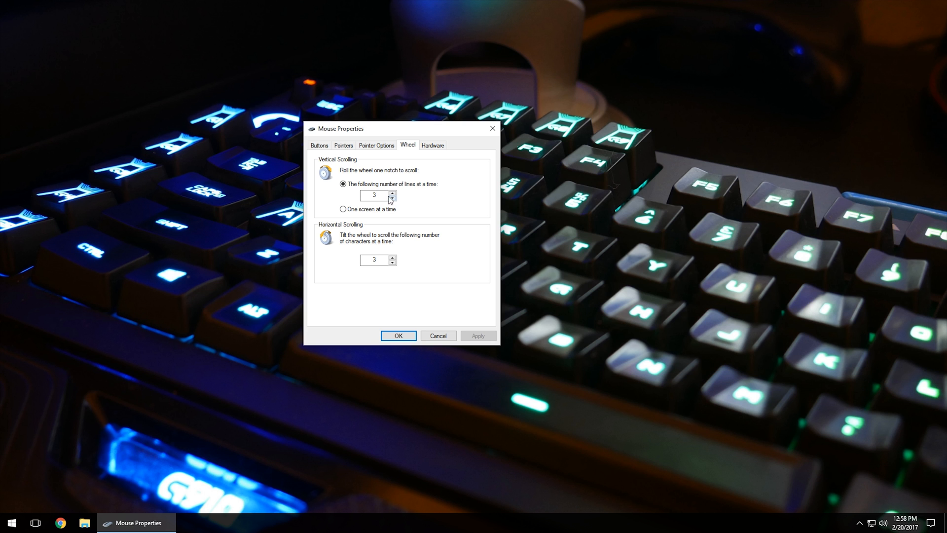
{"action": "left_click", "coordinate": [373, 195]}
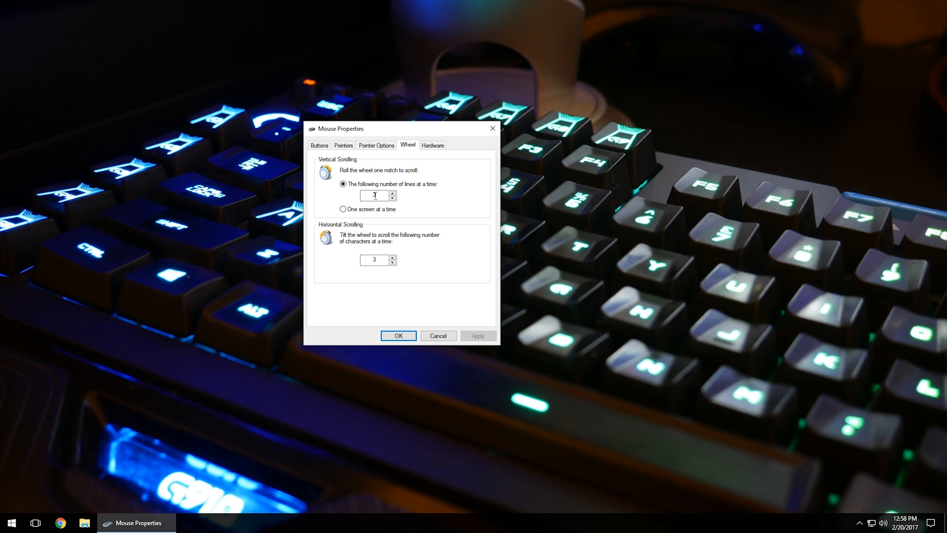
{"action": "left_click", "coordinate": [392, 192]}
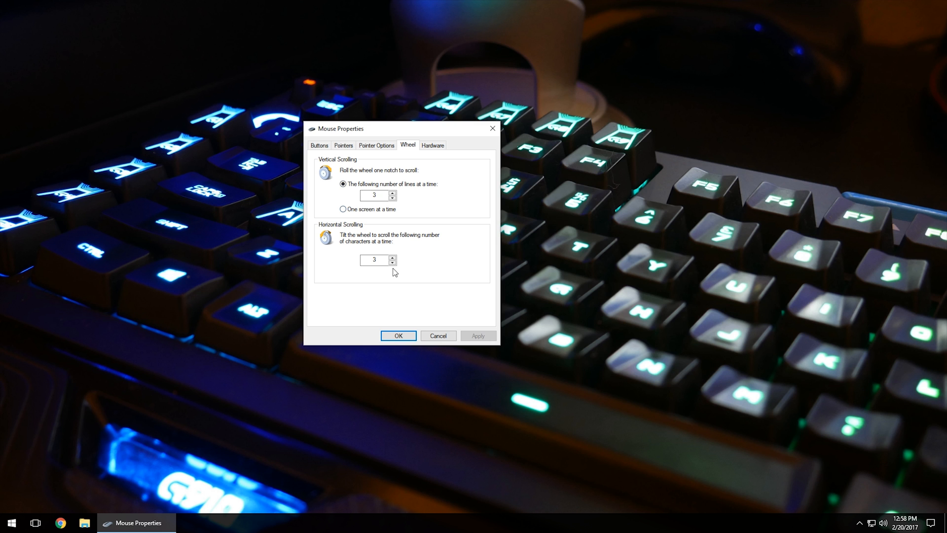
{"action": "mouse_move", "coordinate": [361, 253]}
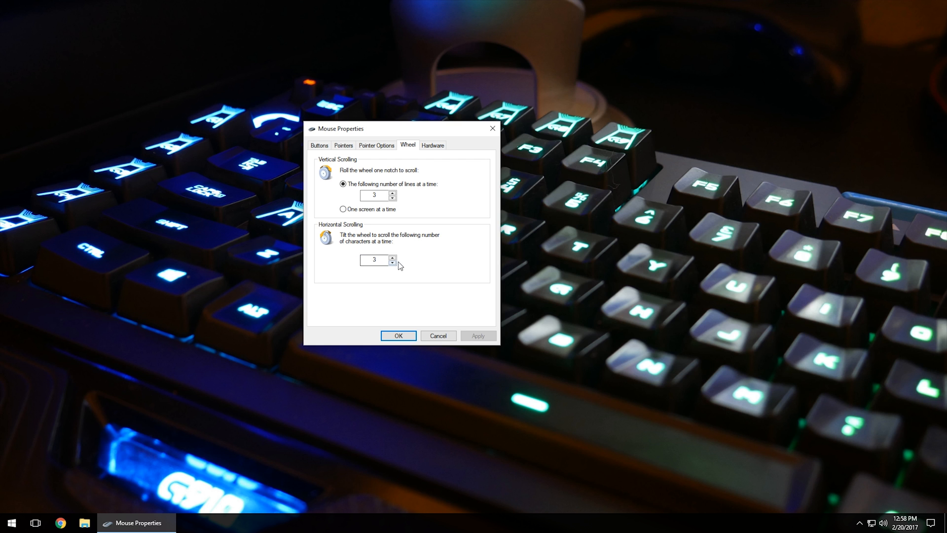
{"action": "mouse_move", "coordinate": [410, 179]}
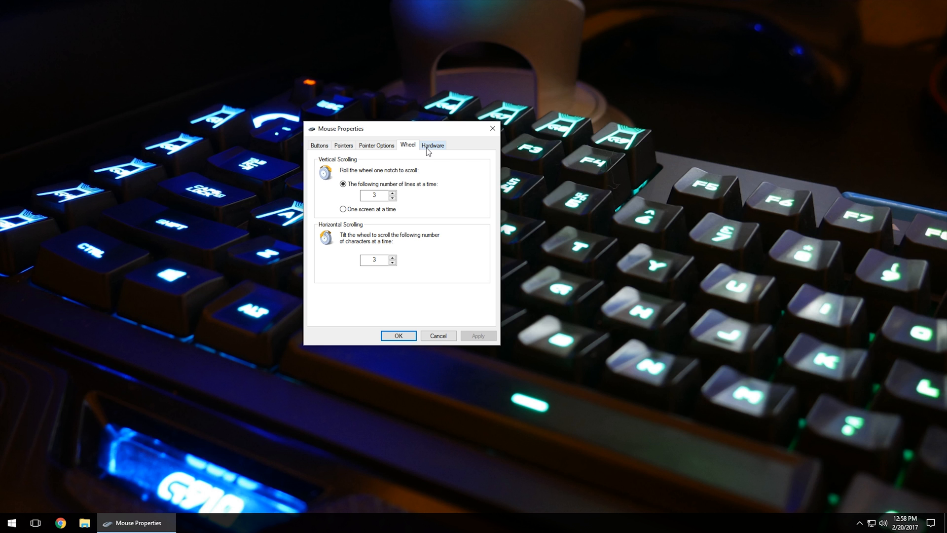
- Show the Hardware tab listing the HID-compliant mouse and Logitech G500 devices
{"action": "left_click", "coordinate": [432, 145]}
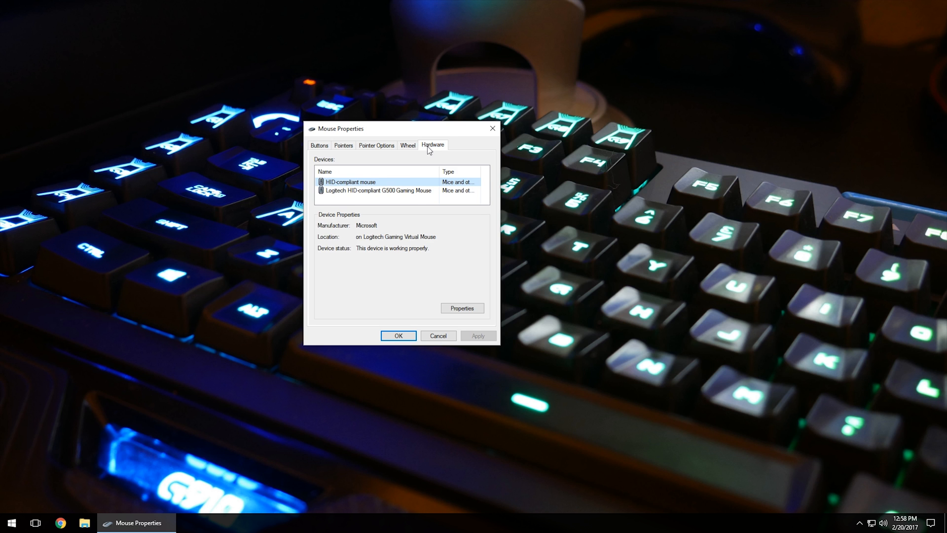
{"action": "mouse_move", "coordinate": [501, 347]}
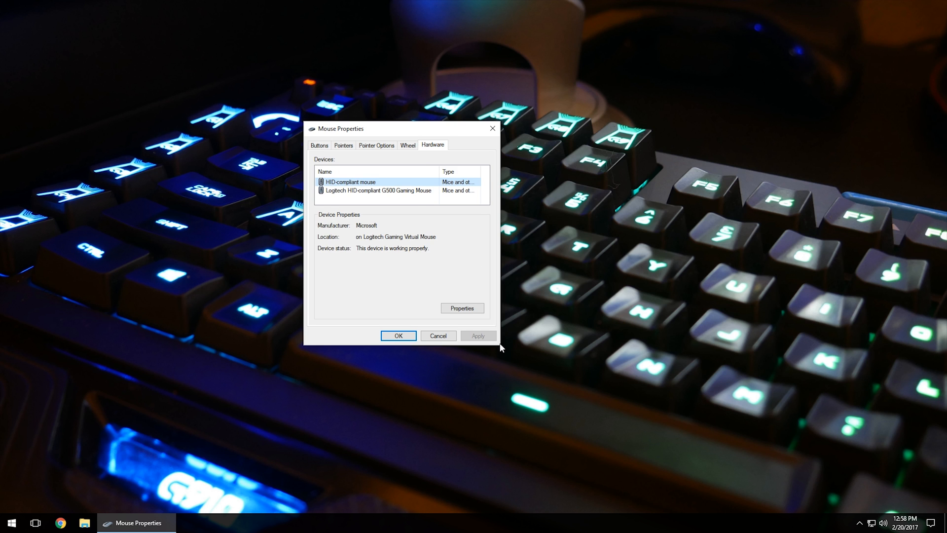
{"action": "left_click", "coordinate": [378, 191]}
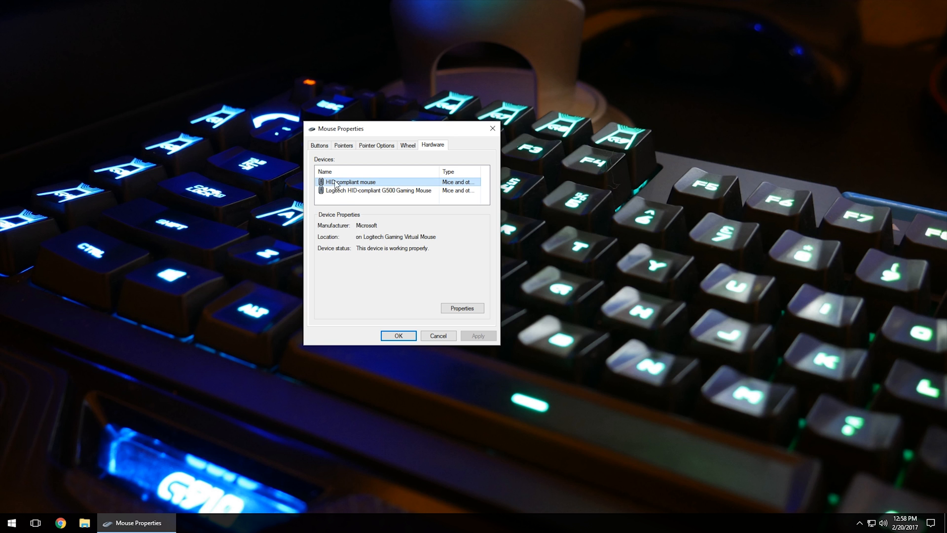
{"action": "mouse_move", "coordinate": [462, 177]}
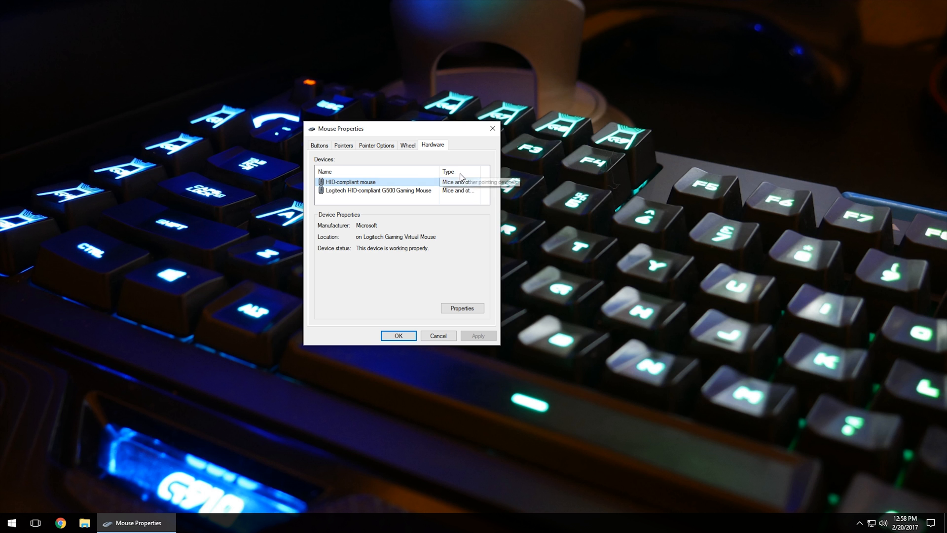